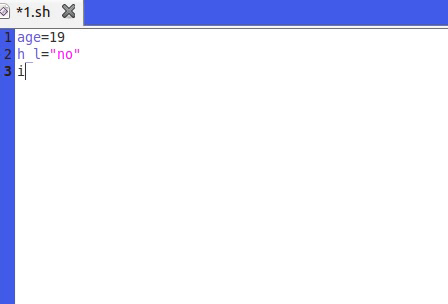
# - Write the outer check 'if test $age -ge 18' in 1.sh
pyautogui.write('f test')
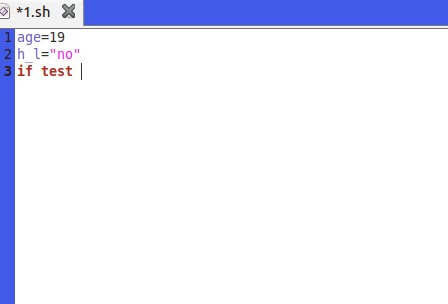
pyautogui.write('$age -')
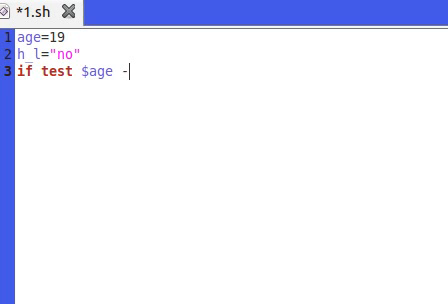
pyautogui.write('ge')
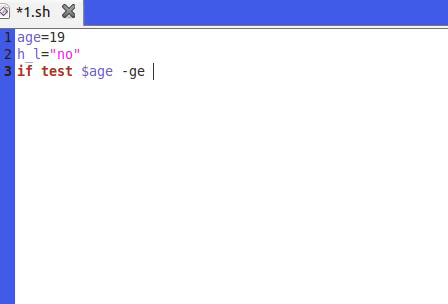
pyautogui.write('18')
pyautogui.write('then')
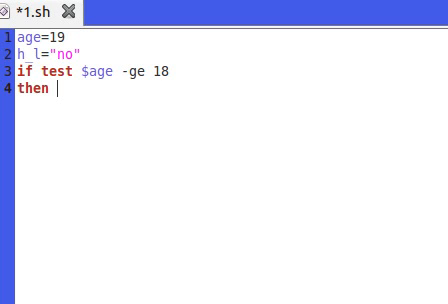
# - Nest the license check 'if test $h_l = "yes"' followed by 'then'
pyautogui.write('i')
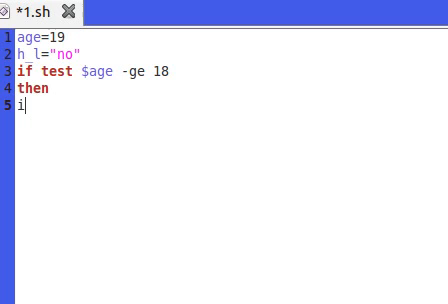
pyautogui.write('f')
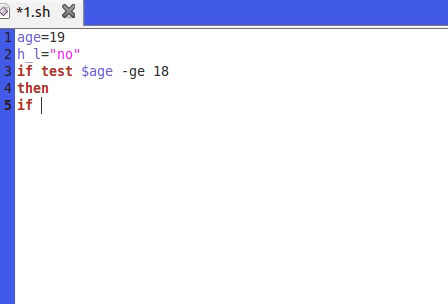
pyautogui.write('test')
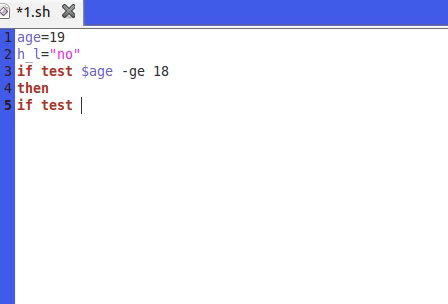
pyautogui.write('$h')
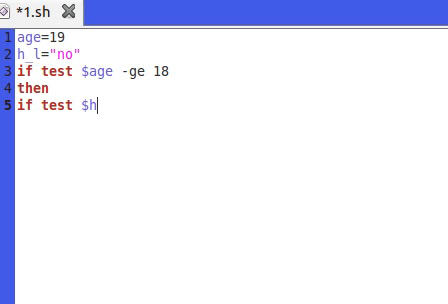
pyautogui.write('_l')
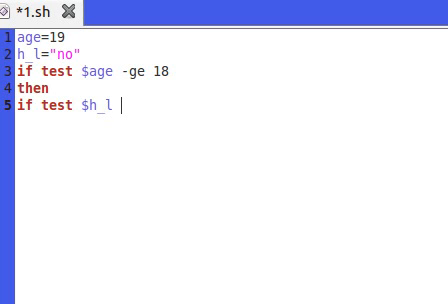
pyautogui.write('= ""')
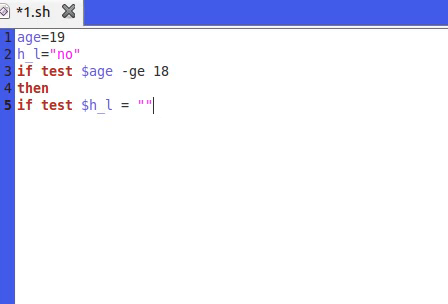
pyautogui.write('yes')
pyautogui.write('t')
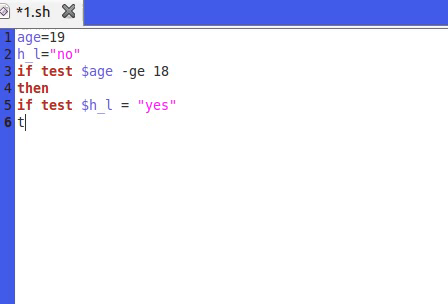
pyautogui.write('hen')
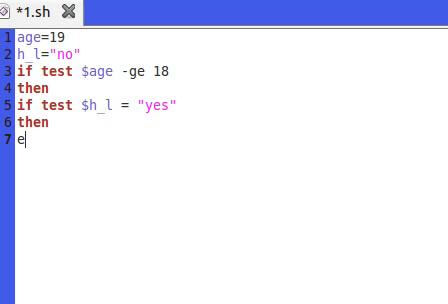
# - Echo "u can drive dude" inside the license check and begin its else branch
pyautogui.write('cho ""')
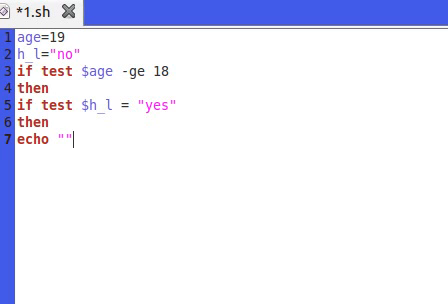
pyautogui.write('u')
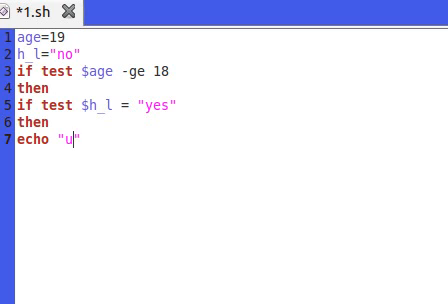
pyautogui.write('can dri')
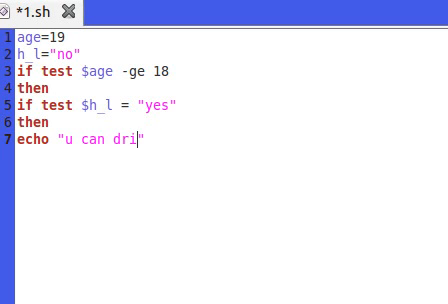
pyautogui.write('ve dude')
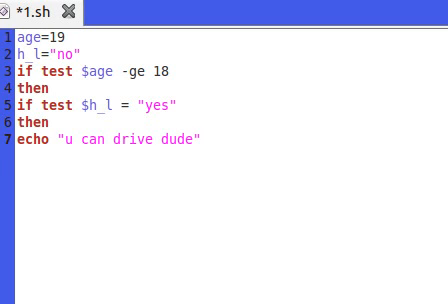
pyautogui.write('els')
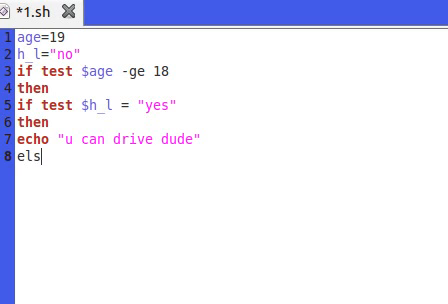
# - Have the else branch echo "get a lic" and close the inner if with fi
pyautogui.write('e')
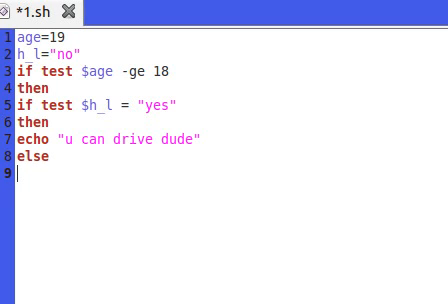
pyautogui.write('echo ""')
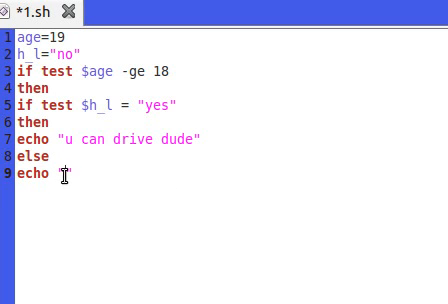
pyautogui.write('"')
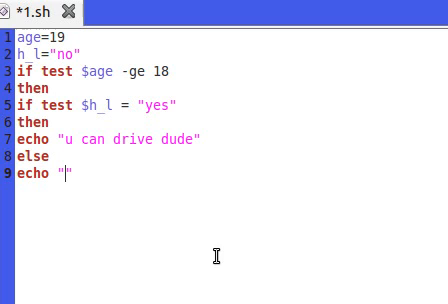
pyautogui.write('get a lin')
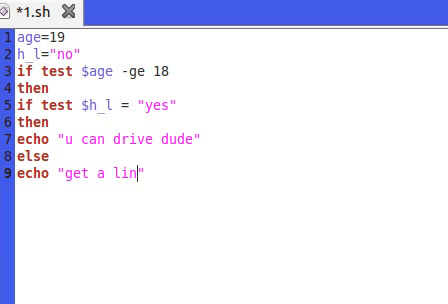
pyautogui.write('c')
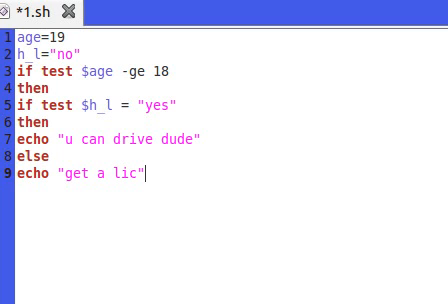
pyautogui.press('Return')
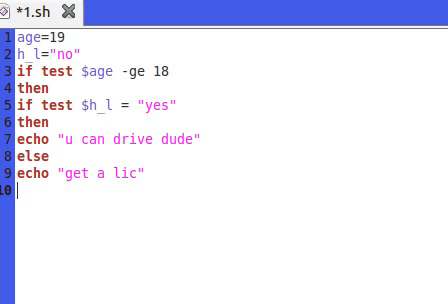
pyautogui.write('fi')
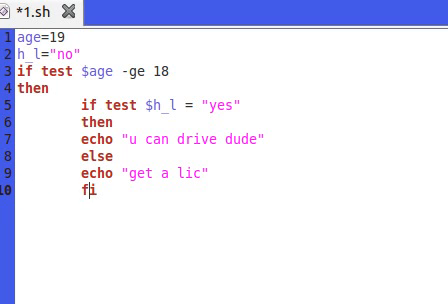
# - Add the outer else echoing "wait frnd" and the final fi, then return to the first line
pyautogui.write('e')
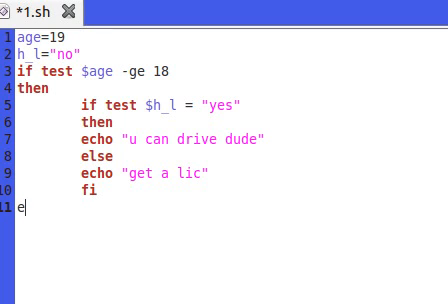
pyautogui.write('lse')
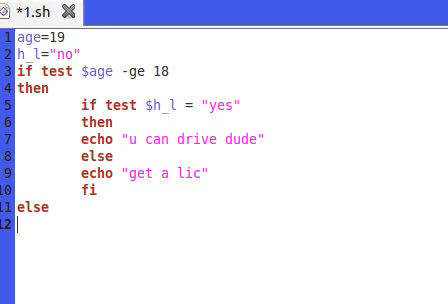
pyautogui.write('e')
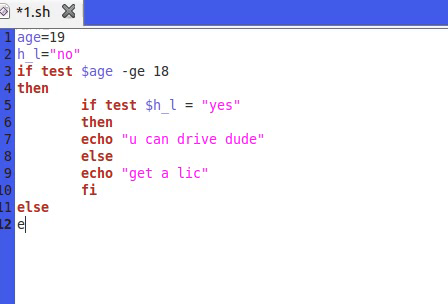
pyautogui.write('cho')
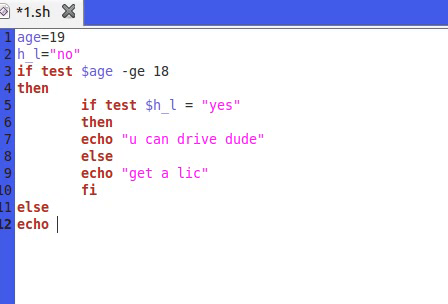
pyautogui.write('""')
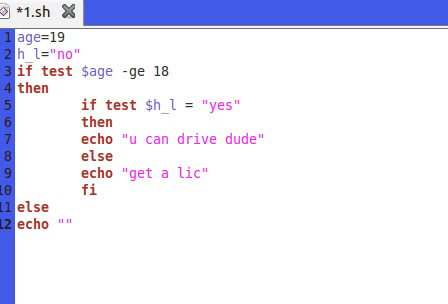
pyautogui.write('wait f')
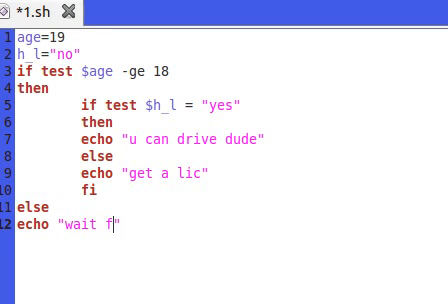
pyautogui.write('rnd"')
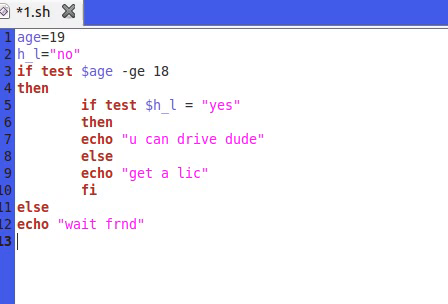
pyautogui.write('fi')
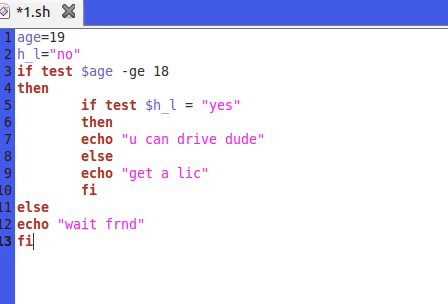
pyautogui.click(40, 36)
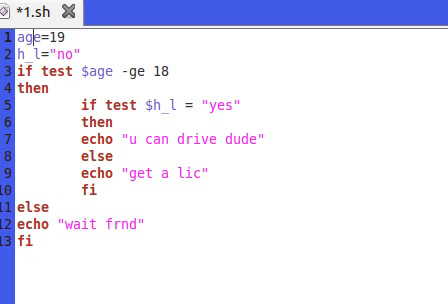
# - Replace the hardcoded age and h_l values with read statements and save 1.sh
pyautogui.press('Backspace')
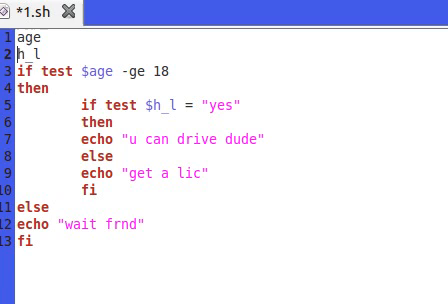
pyautogui.write('read')
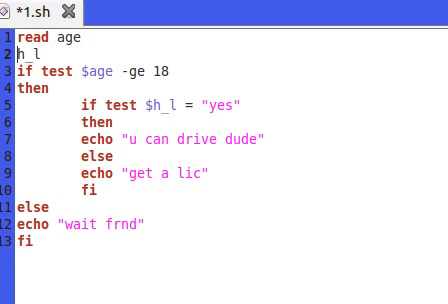
pyautogui.write('read')
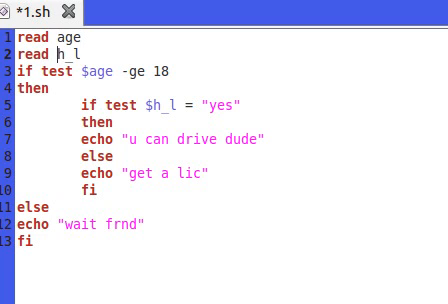
pyautogui.press('ctrl+s')
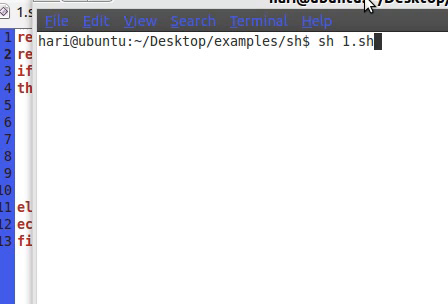
# - Run sh 1.sh in the terminal and enter 12 as the age
pyautogui.press('Return')
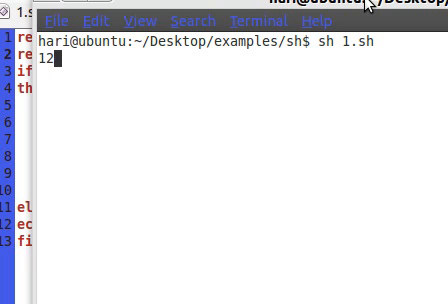
pyautogui.press('Return')
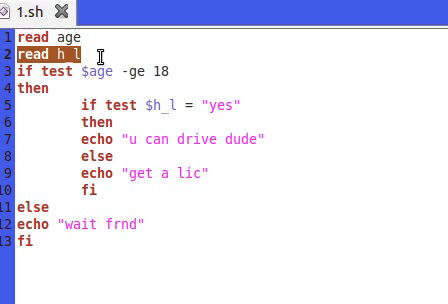
# - Rewrite the license input line as 'read h_l' without the dollar sign
pyautogui.press('Delete')
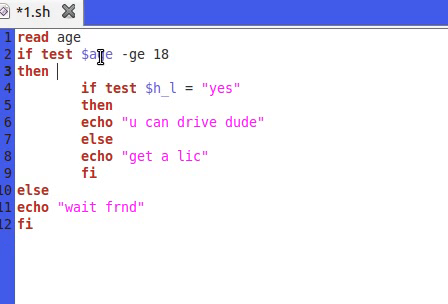
pyautogui.write('read h_l')
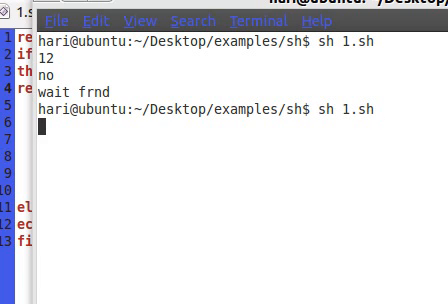
# - Rerun 1.sh with 19 and no to get "get a lic", then clear the terminal
pyautogui.press('Return')
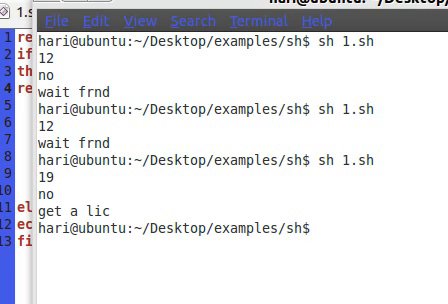
pyautogui.write('sh 1.sh')
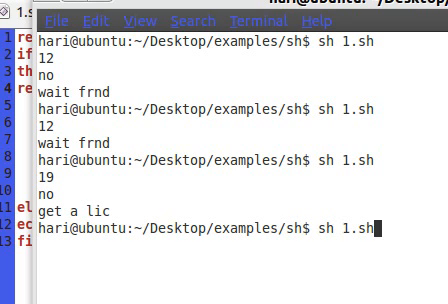
pyautogui.write('clear')
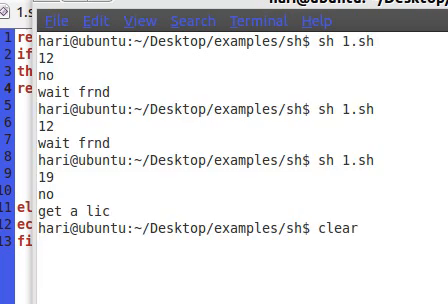
pyautogui.press('Return')
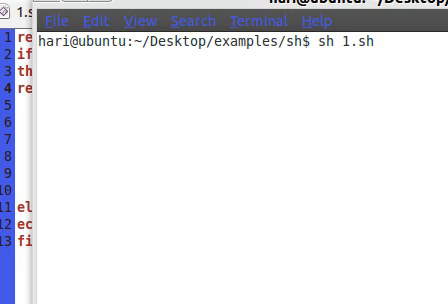
# - Run 1.sh again with age 20 and yes, printing "u can drive dude"
pyautogui.press('Return')
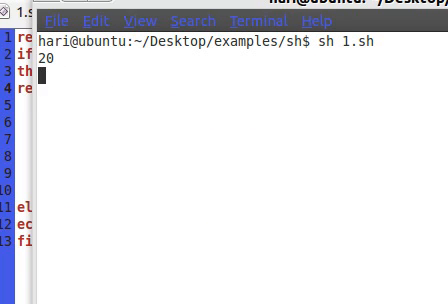
pyautogui.press('Return')
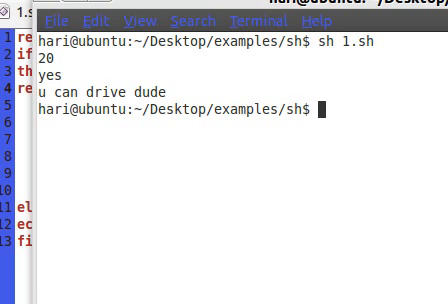